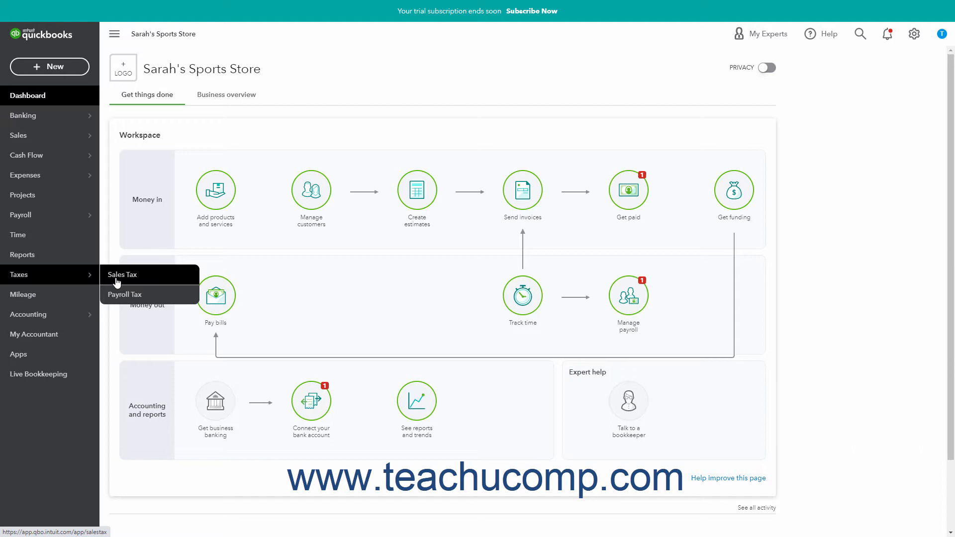
Show the Sales Tax page with $5.00 due and refresh it for April 2021 to April 2021.
left_click(121, 275)
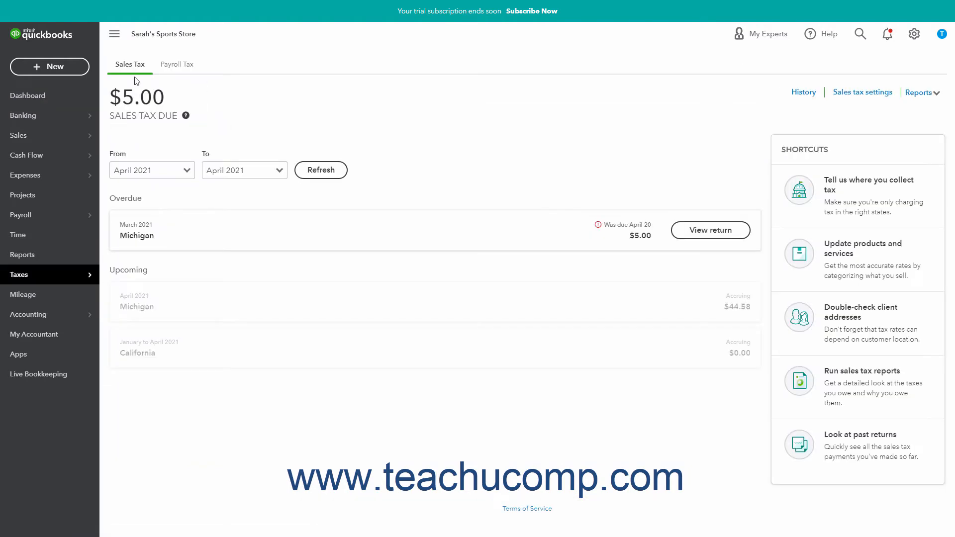
mouse_move(130, 65)
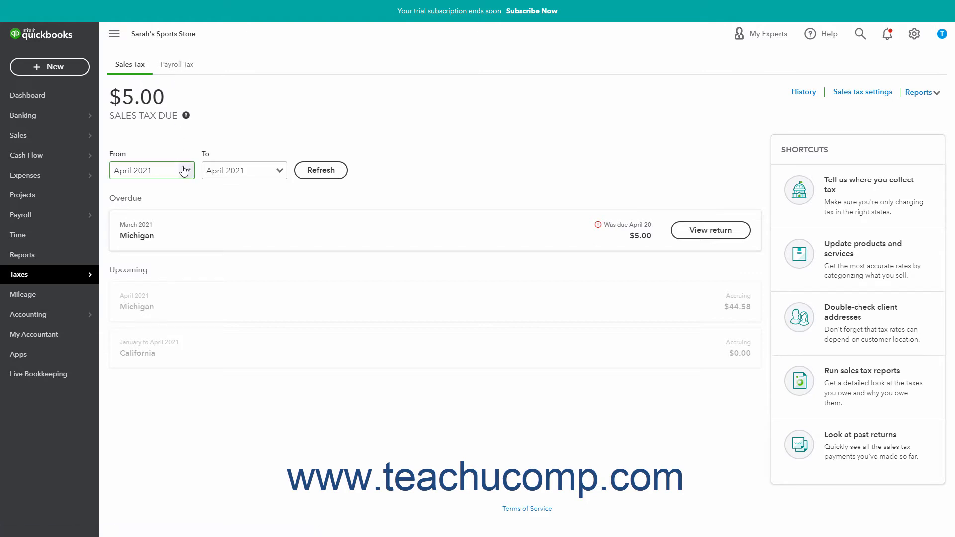
left_click(151, 171)
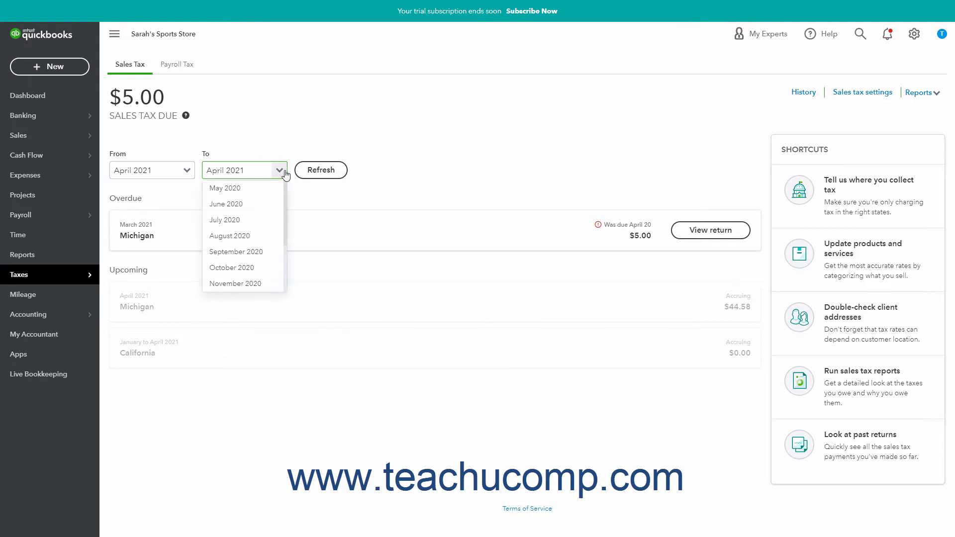
left_click(320, 170)
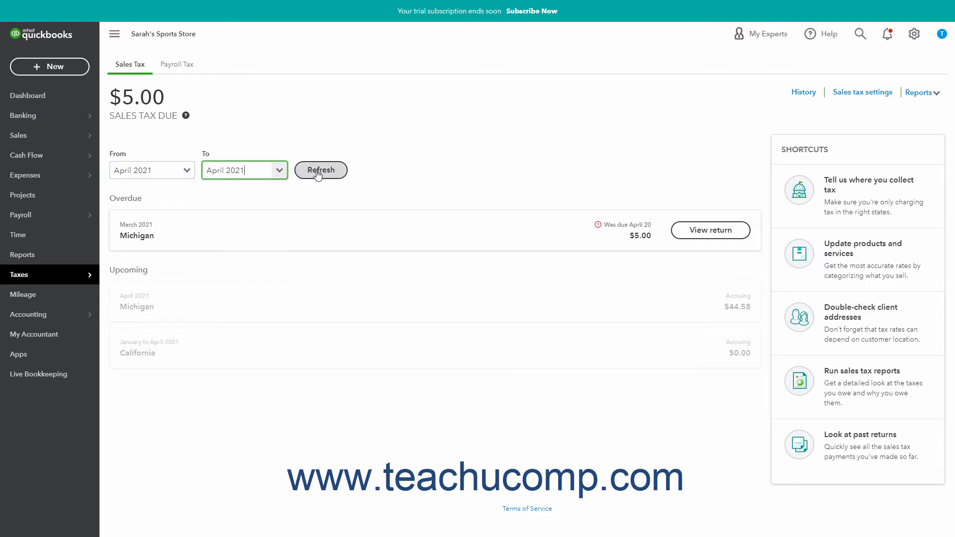
left_click(321, 170)
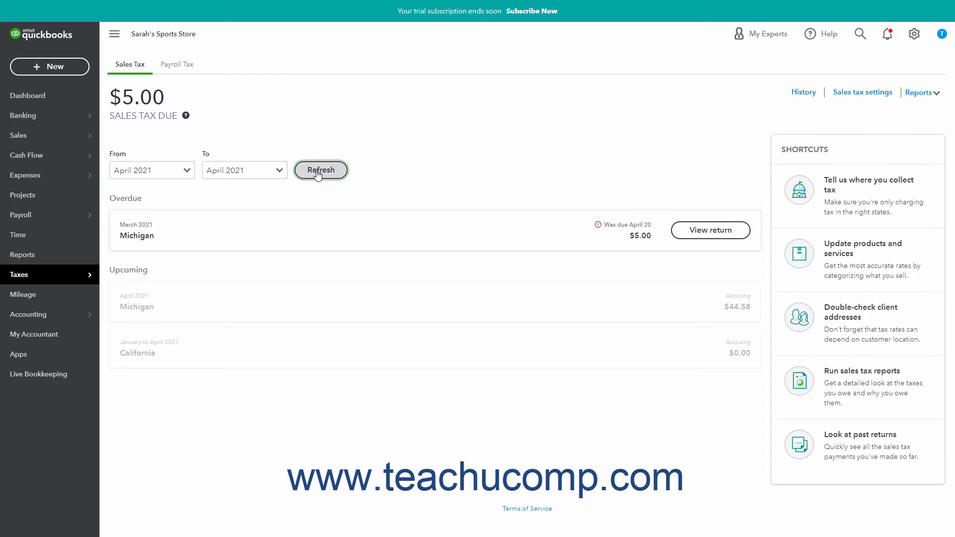
mouse_move(669, 223)
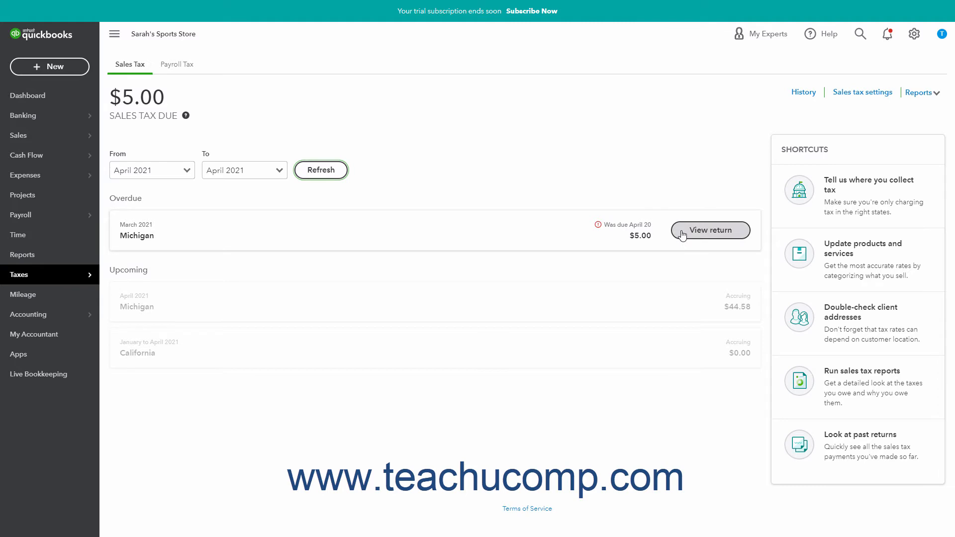
View the overdue Michigan March 2021 return showing $5.00 after adjustments.
left_click(709, 230)
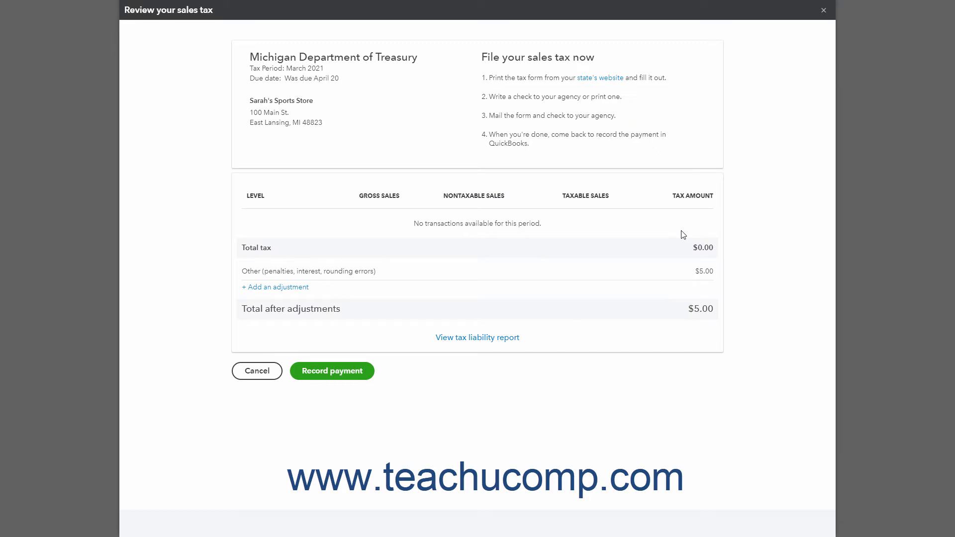
mouse_move(801, 77)
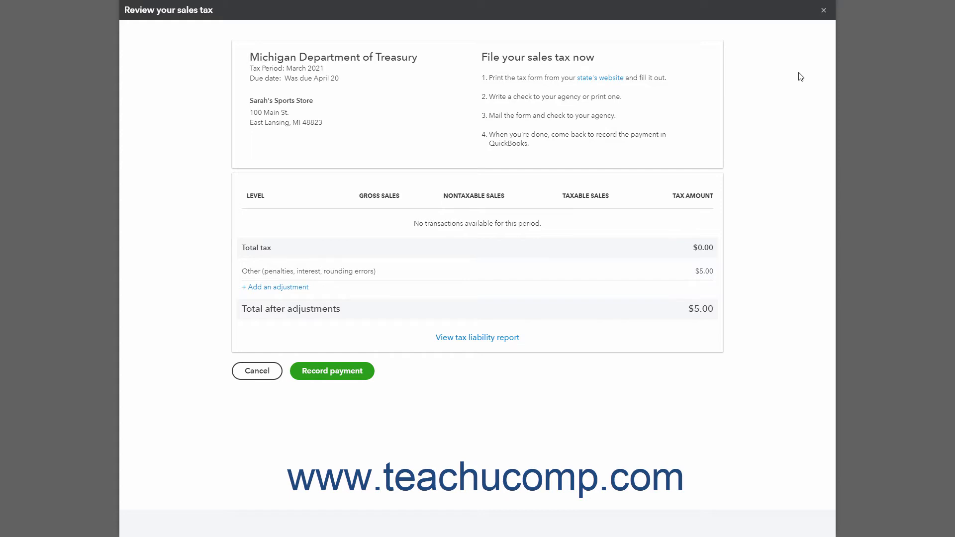
mouse_move(514, 320)
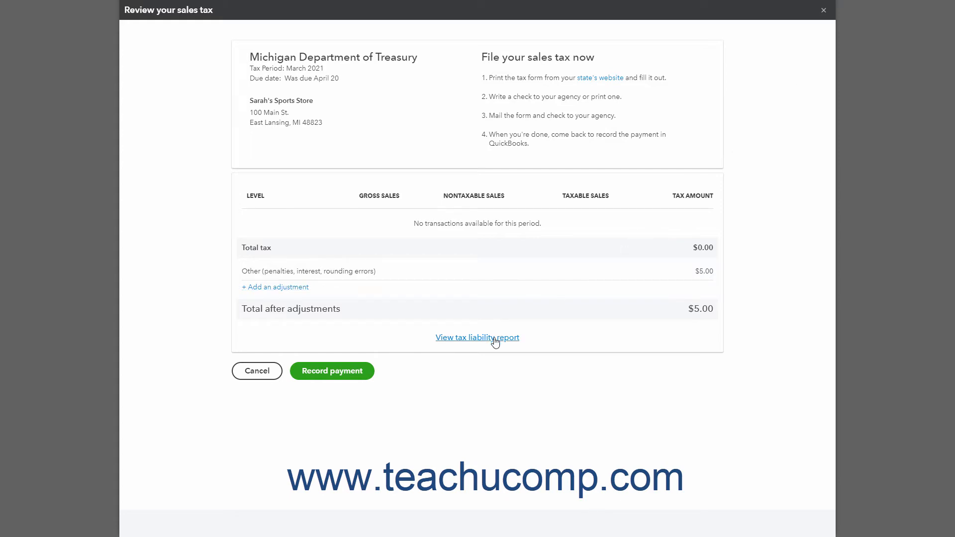
View the March 2021 tax liability report (no data), then return to Sales Tax via the dashboard.
left_click(477, 337)
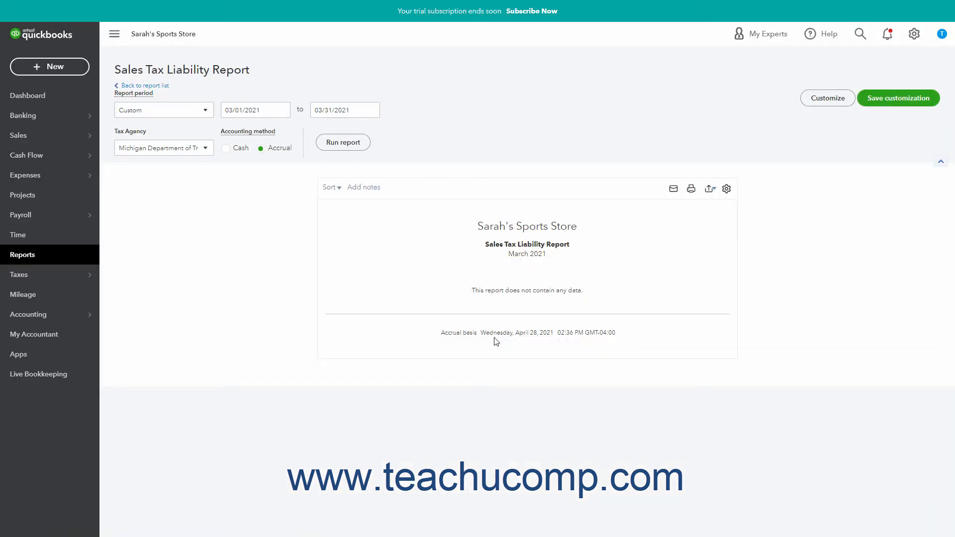
mouse_move(460, 316)
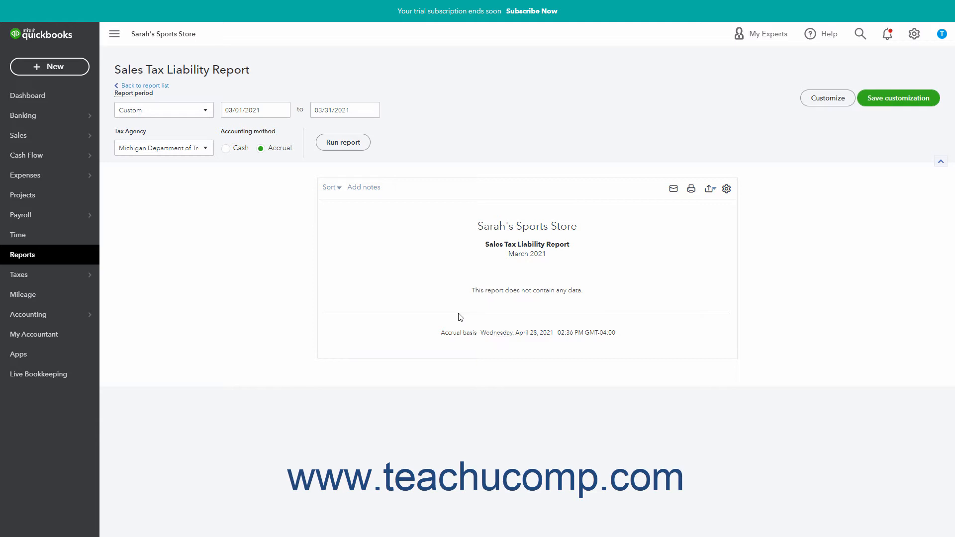
left_click(28, 96)
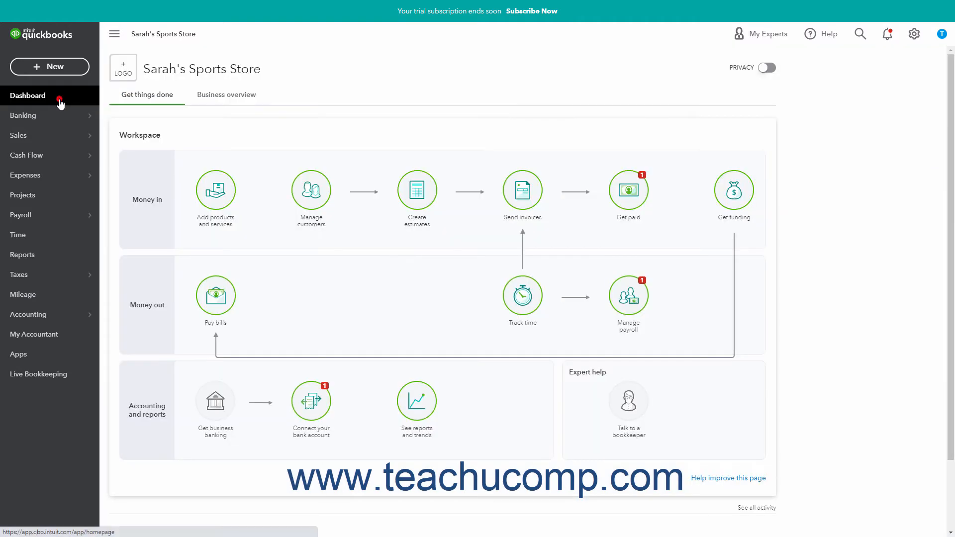
left_click(19, 275)
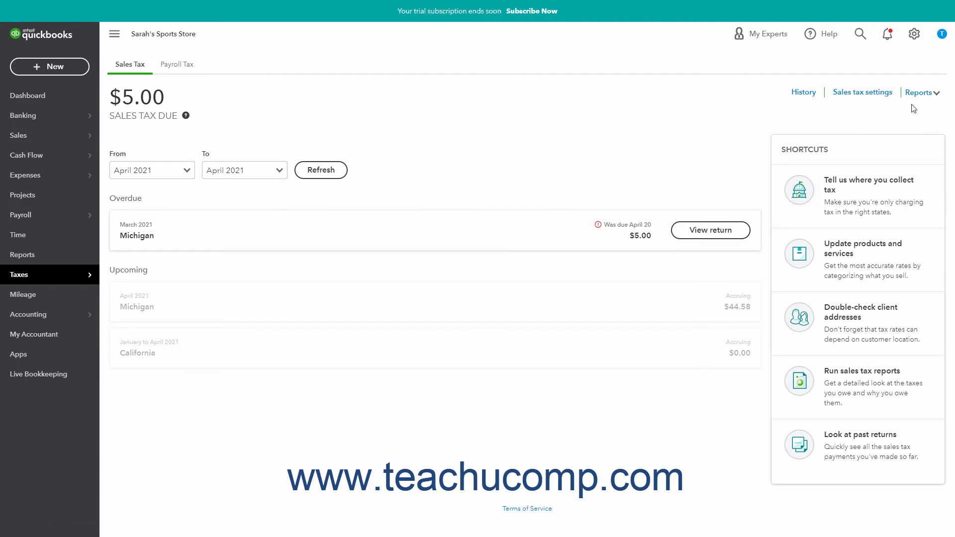
Run the Sales Tax Liability Report from the Reports list and choose a report period.
left_click(923, 91)
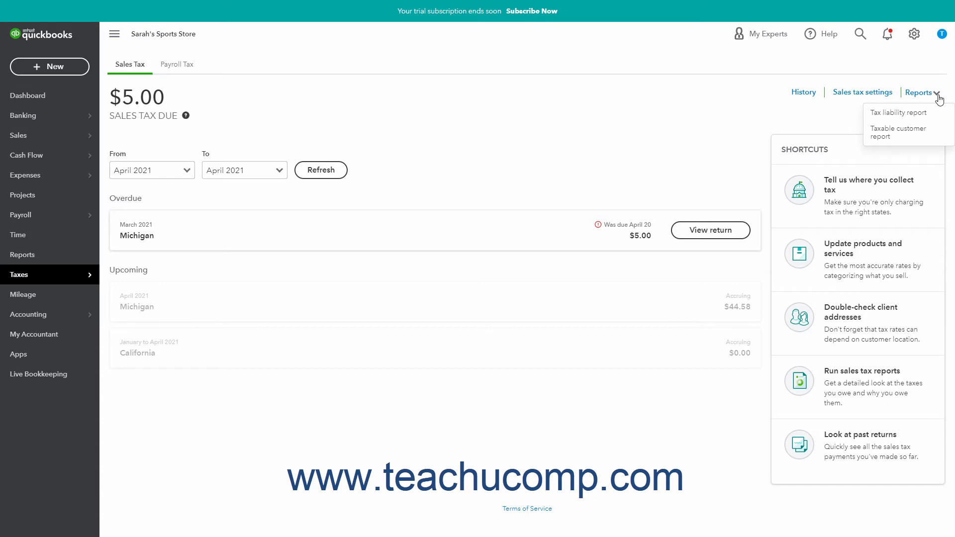
left_click(897, 113)
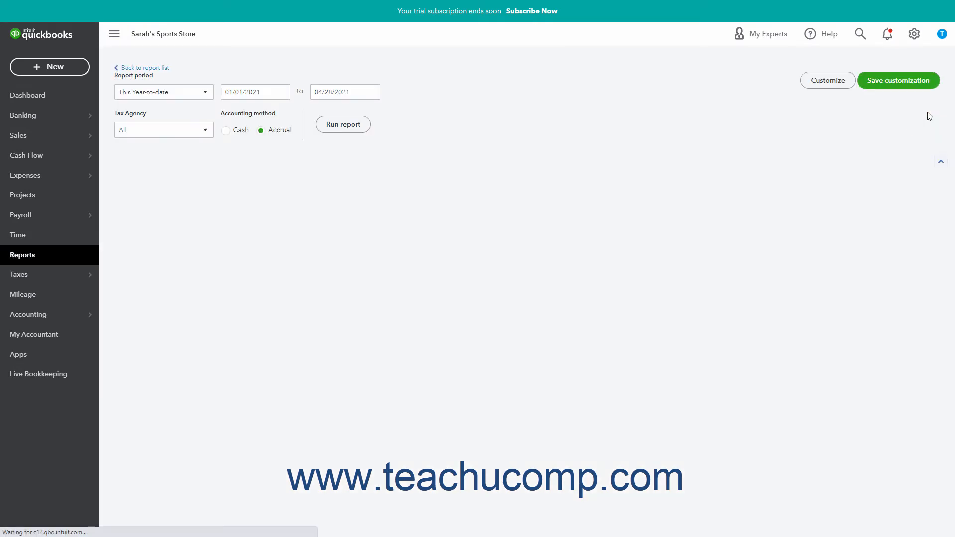
left_click(343, 124)
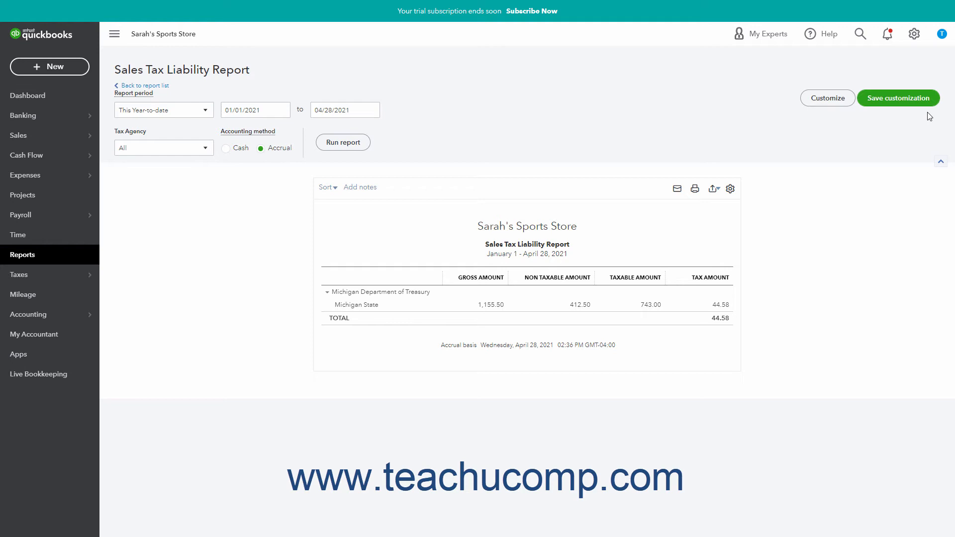
mouse_move(761, 129)
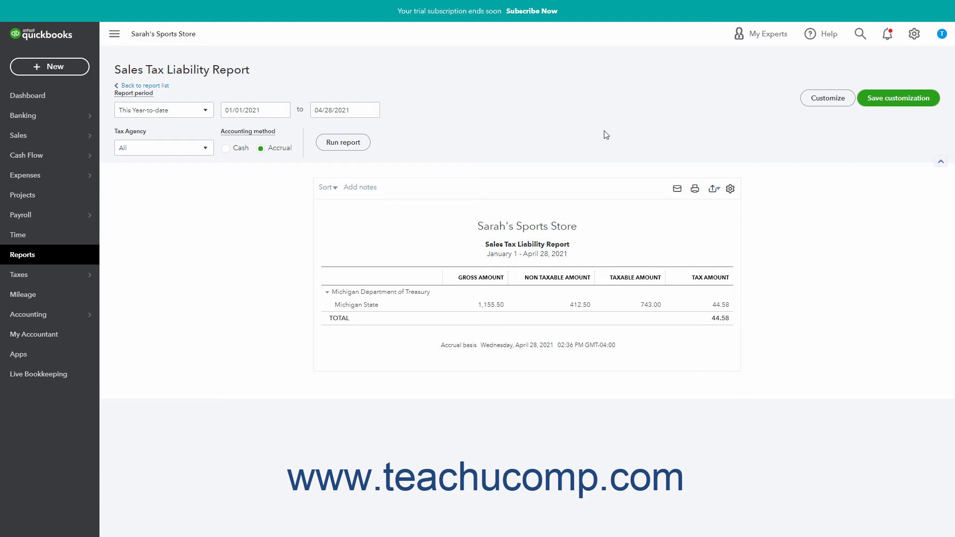
left_click(163, 110)
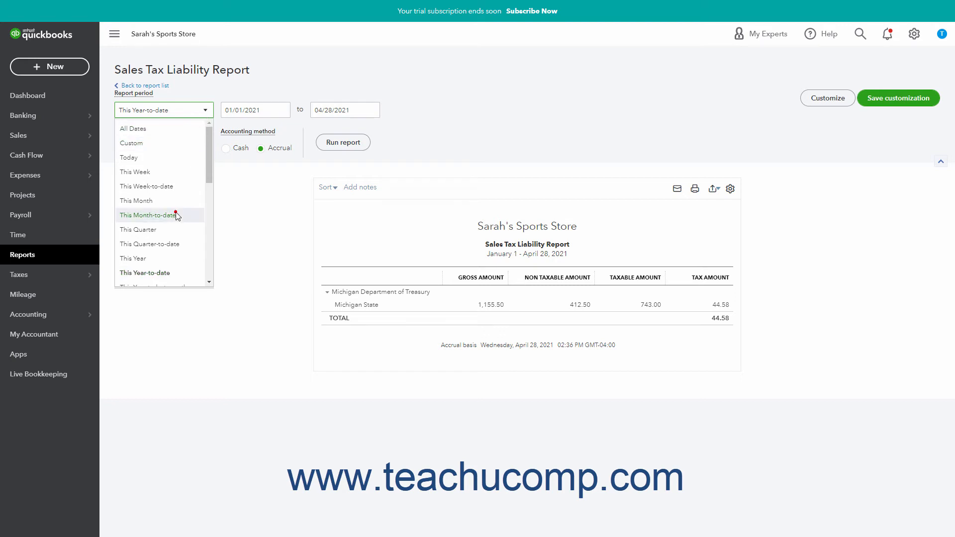
left_click(149, 215)
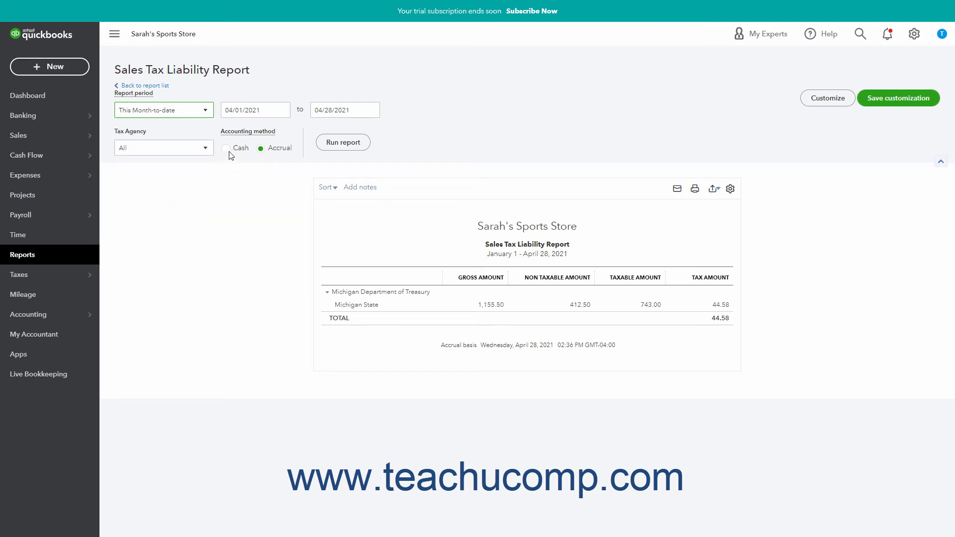
Rerun the report for April 1–28, 2021 showing $44.58 Michigan tax, then return to Sales Tax.
left_click(280, 109)
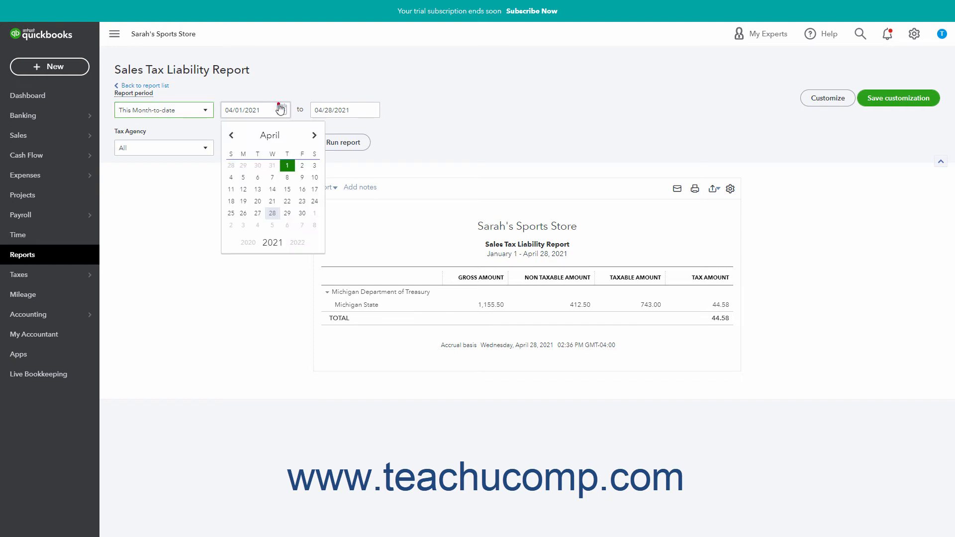
left_click(231, 134)
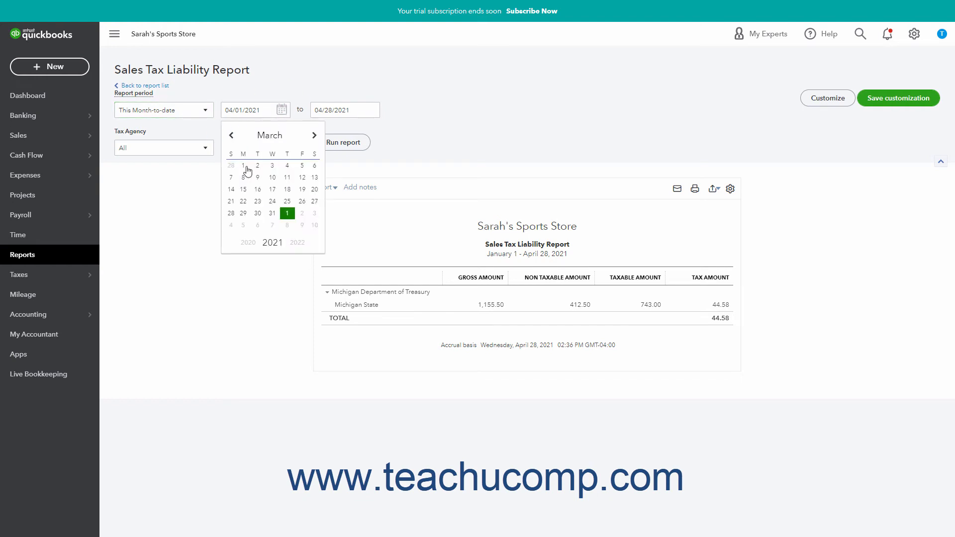
left_click(342, 143)
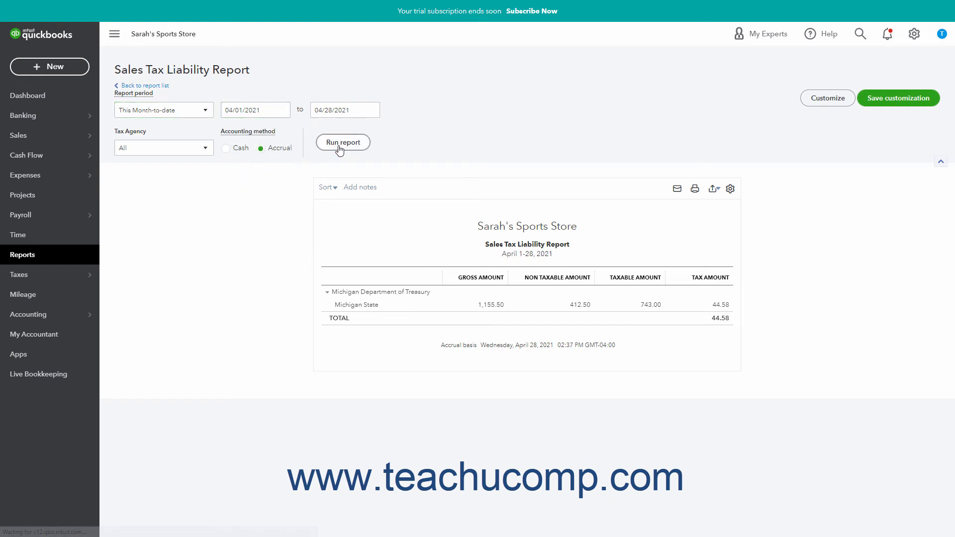
left_click(19, 274)
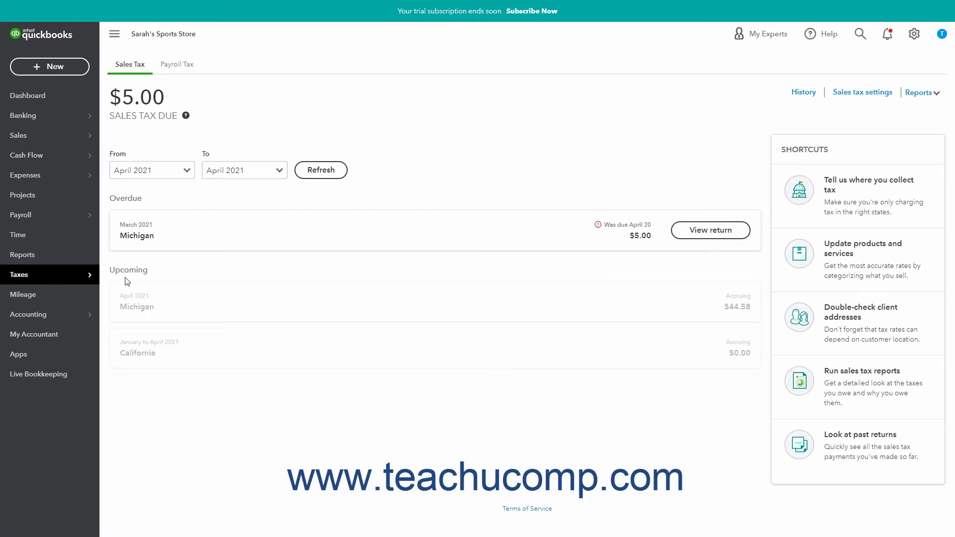
mouse_move(450, 210)
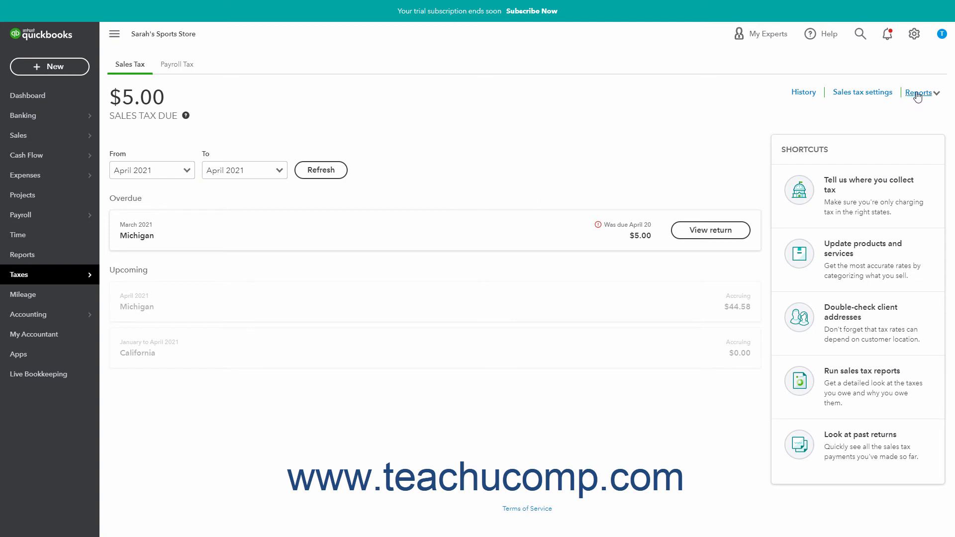
Run the Taxable customer report showing customers' addresses, taxable status and tax rates.
left_click(920, 91)
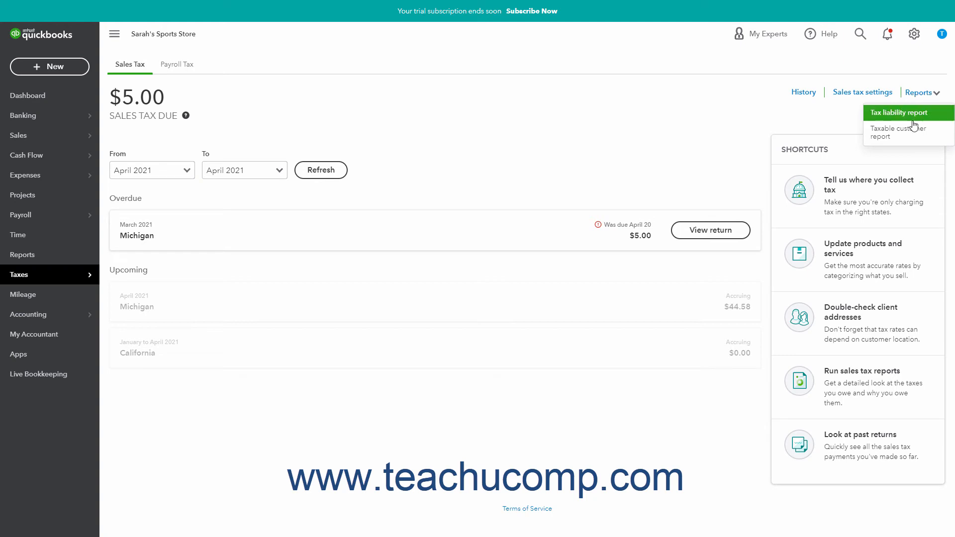
left_click(898, 113)
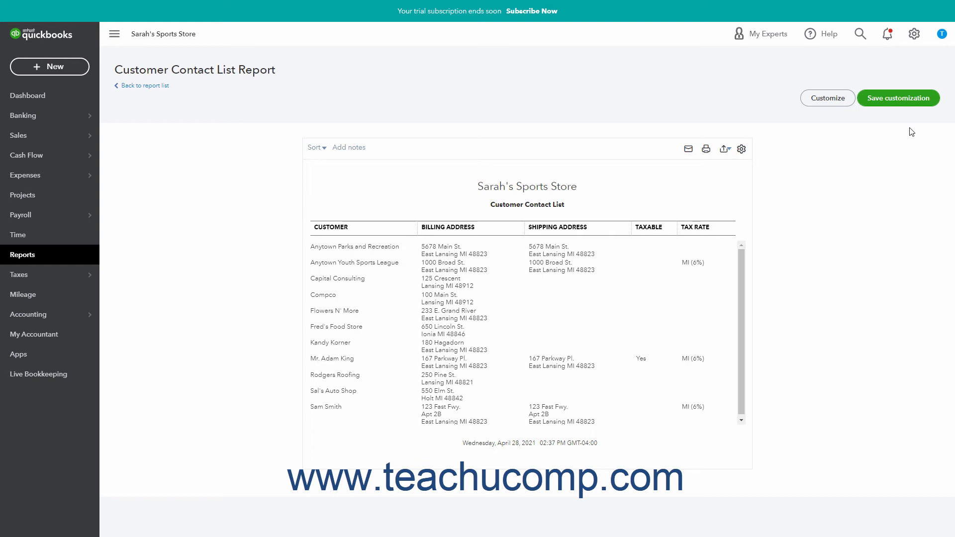
mouse_move(859, 142)
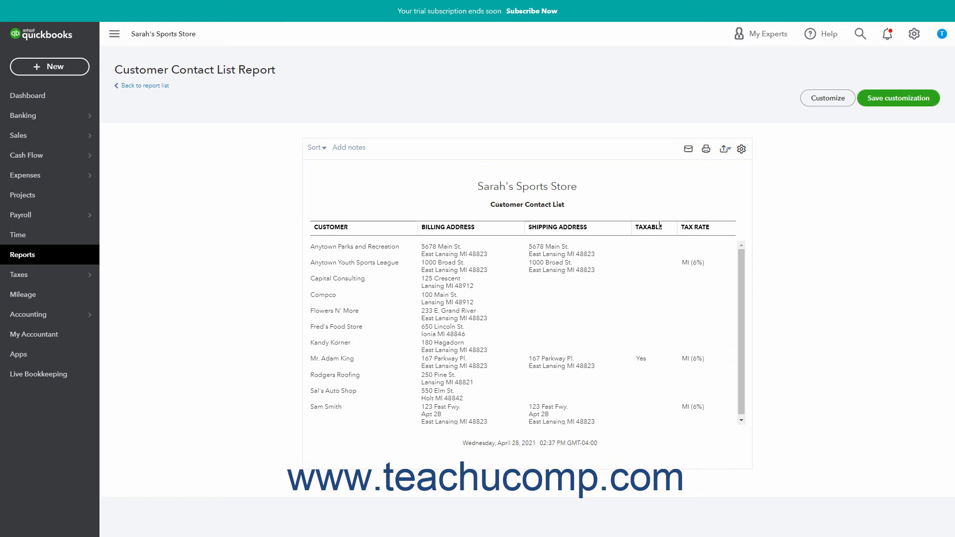
mouse_move(19, 275)
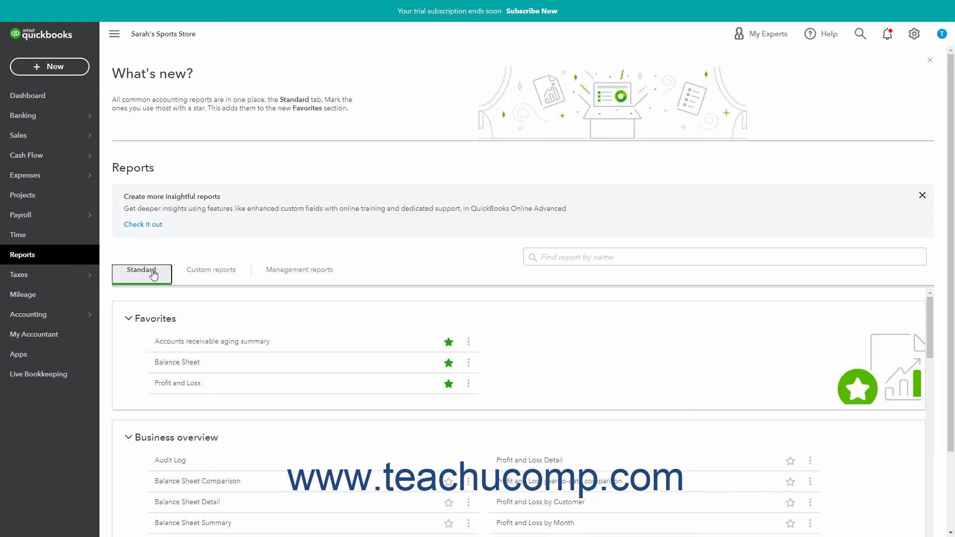
mouse_move(172, 297)
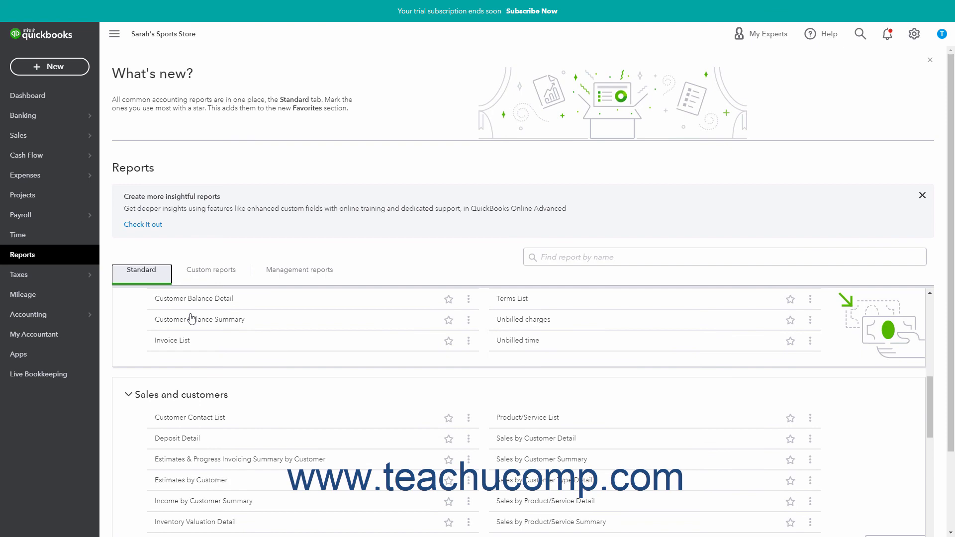
Scroll the Standard report list down to the Sales tax report group.
scroll("down", 3)
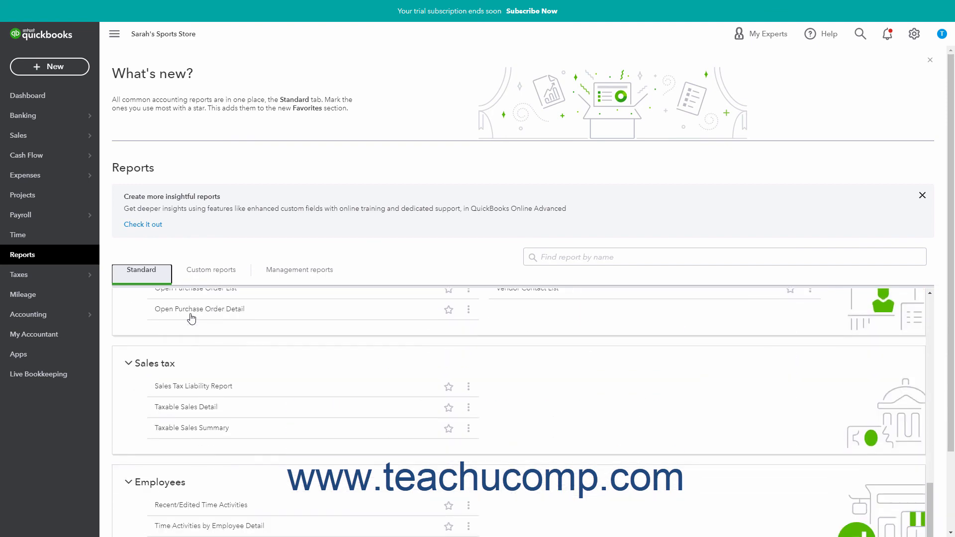
mouse_move(194, 325)
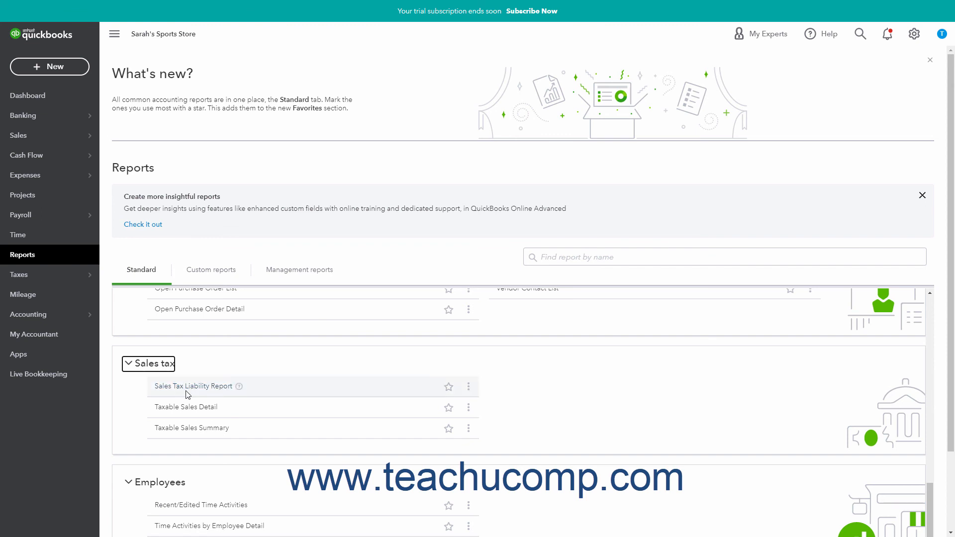
mouse_move(191, 407)
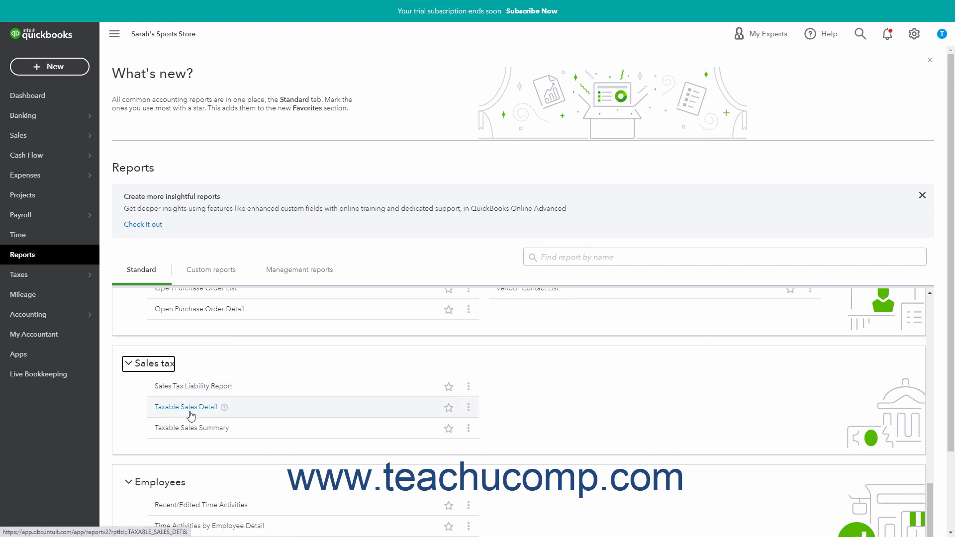
Run the Taxable Sales Detail report for January 1–April 28, 2021, then return to the report list.
left_click(186, 407)
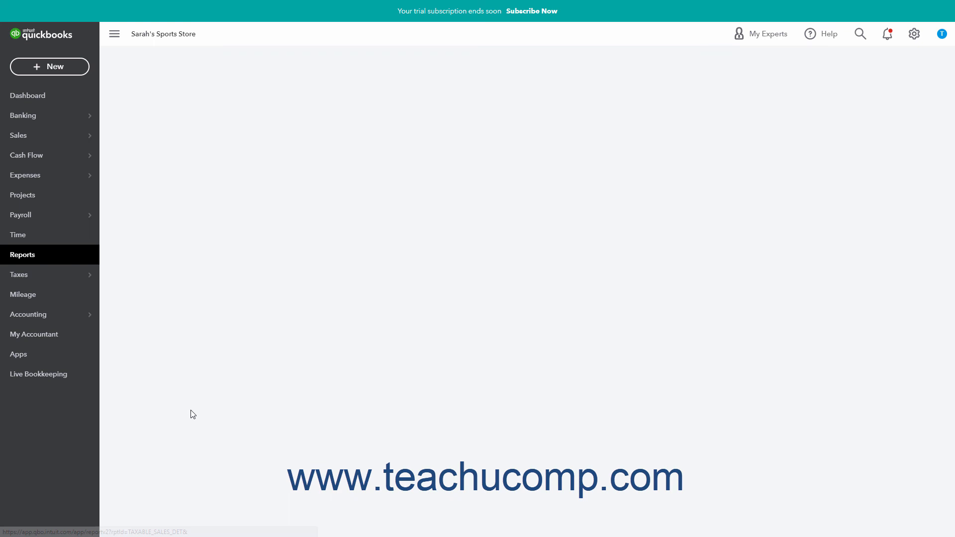
left_click(163, 109)
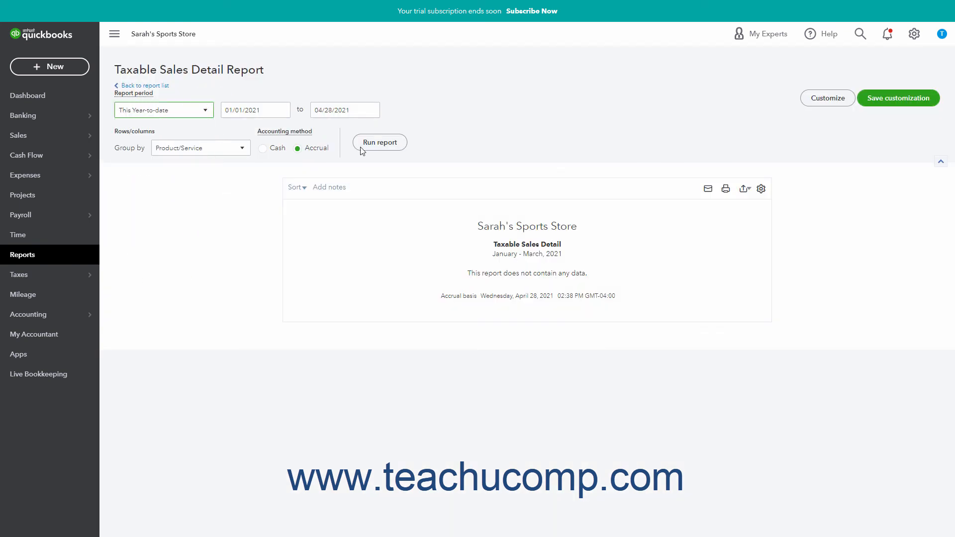
left_click(379, 142)
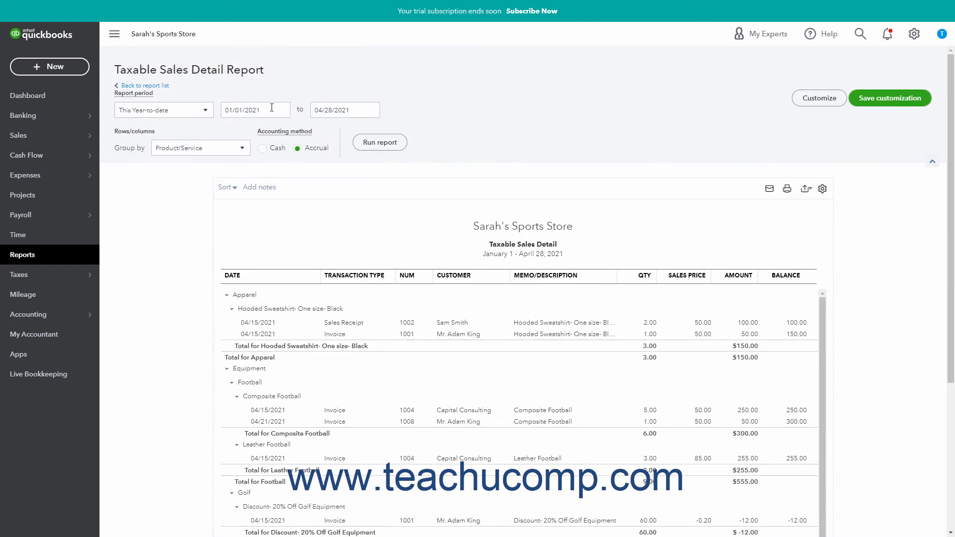
mouse_move(143, 86)
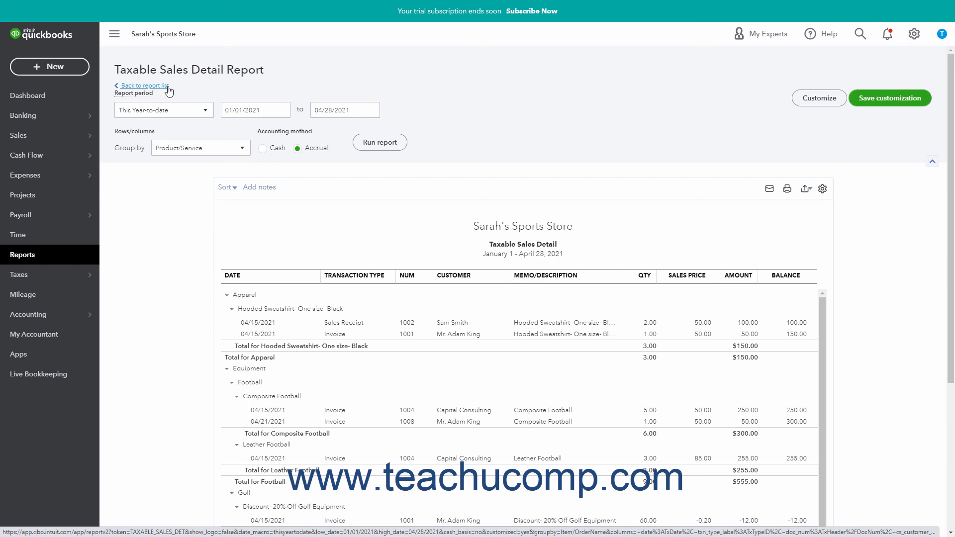
left_click(140, 85)
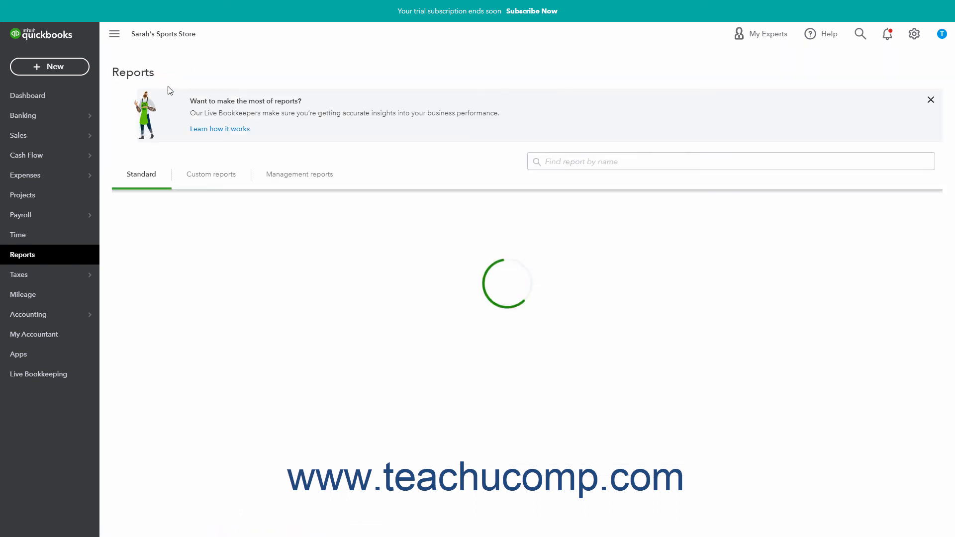